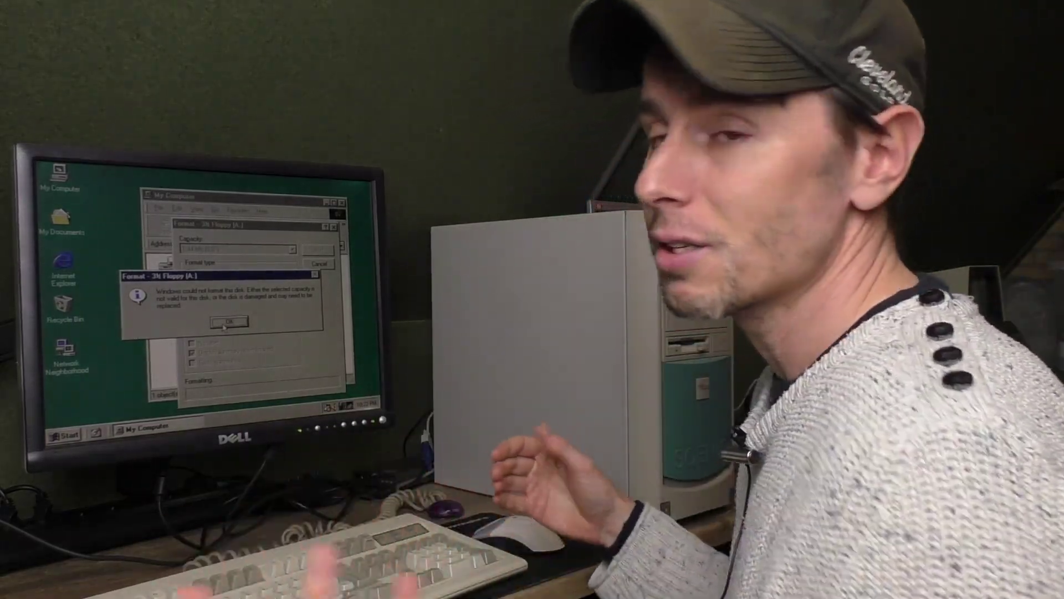
Dismiss the 'Windows could not format this disk' error and close the Format dialog.
click(224, 321)
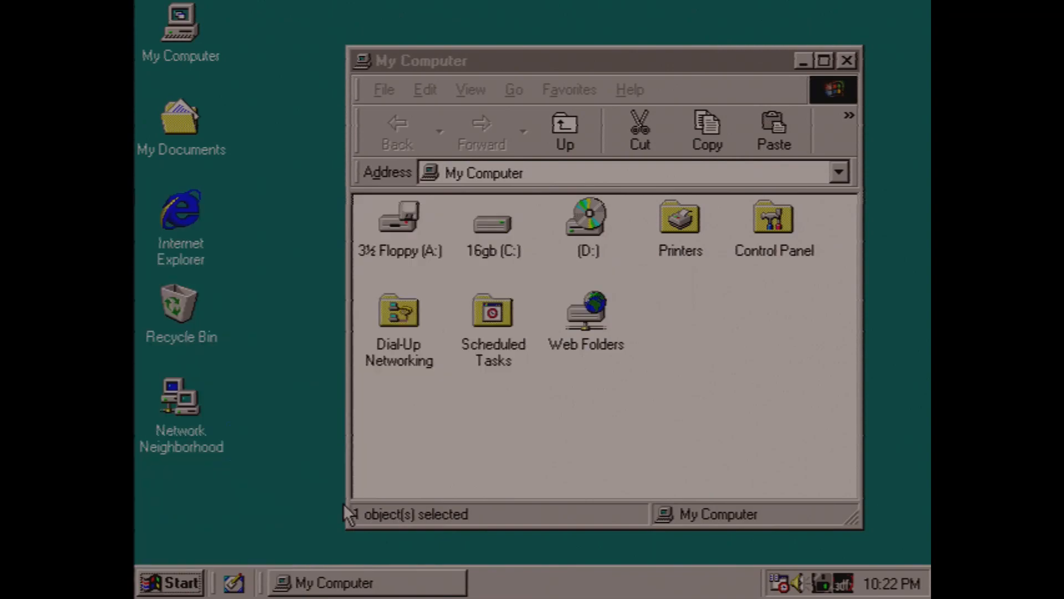
Format drive A with FlashPath Format Flash using volume label '64MB'.
double_click(399, 216)
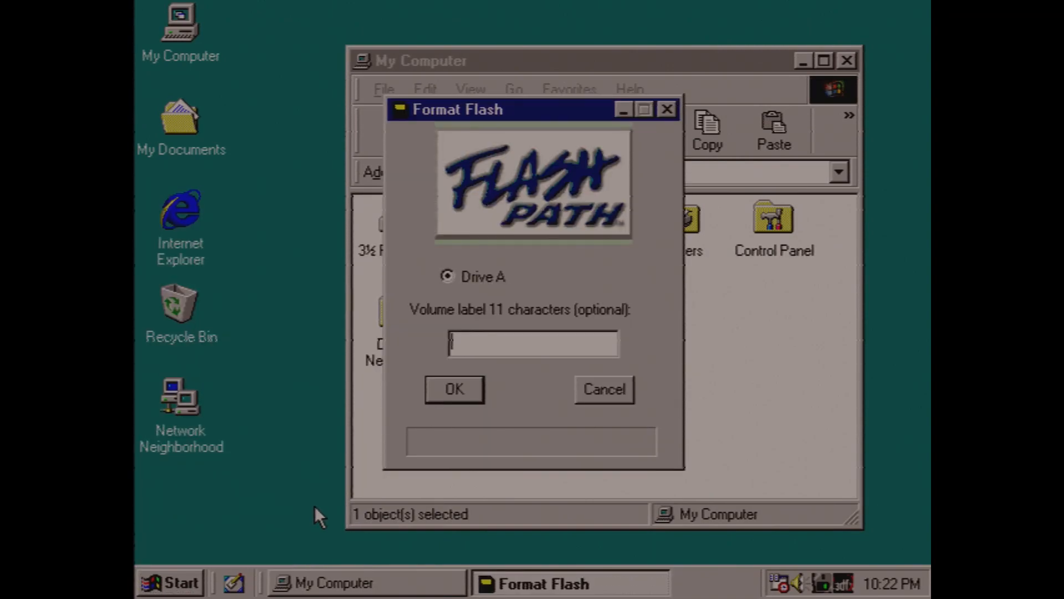
text(64MB)
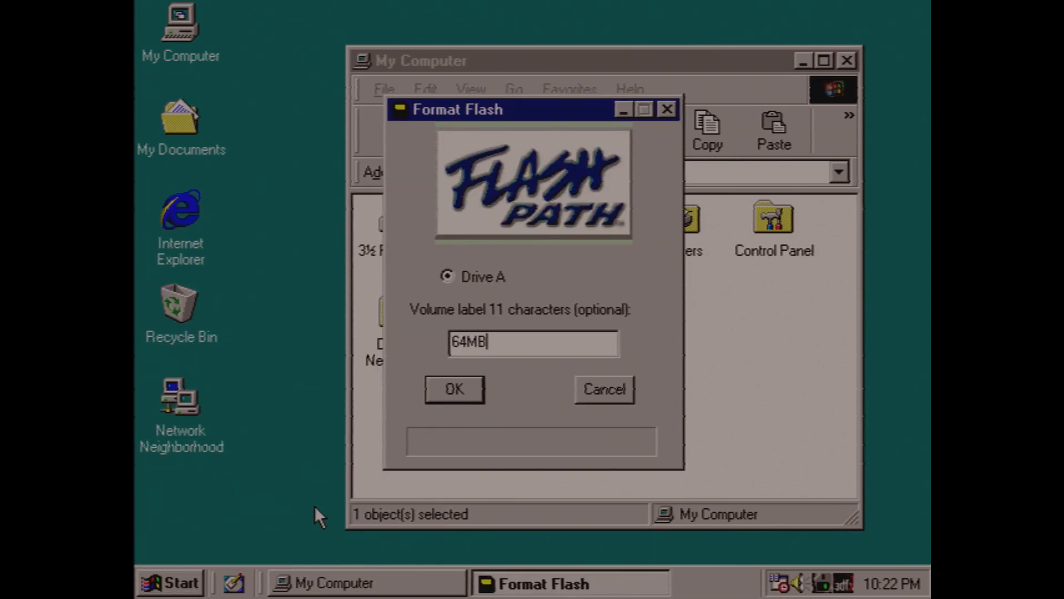
click(454, 389)
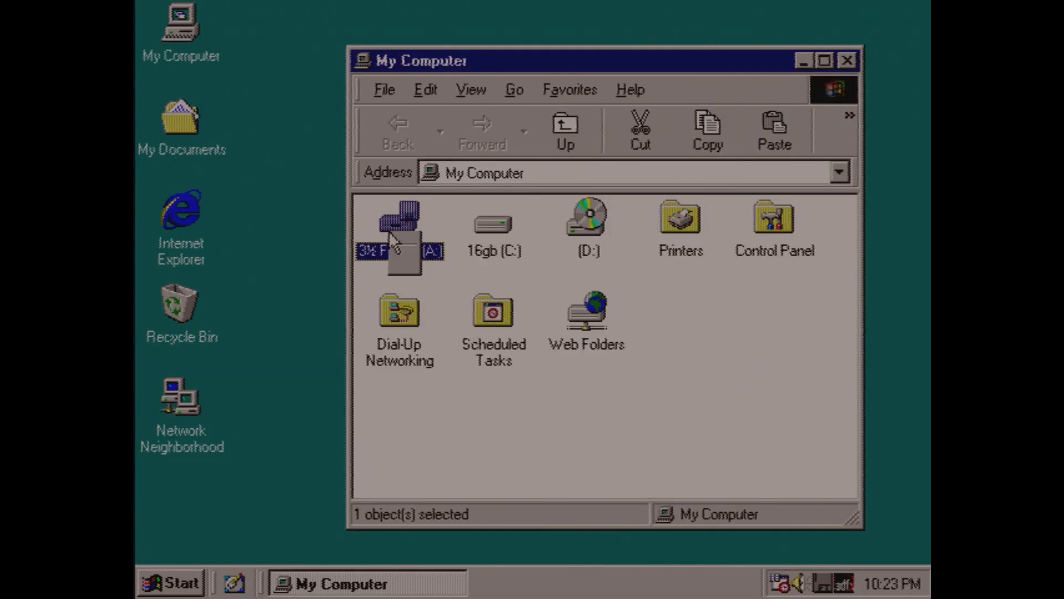
Open 3½ Floppy (A:) from its context menu in My Computer.
right_click(399, 231)
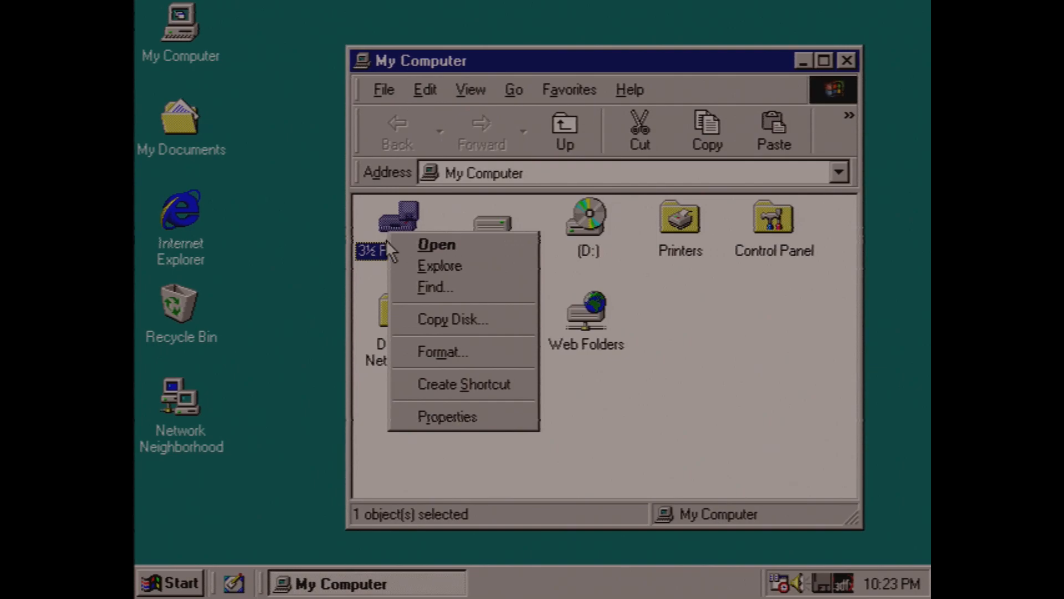
click(462, 431)
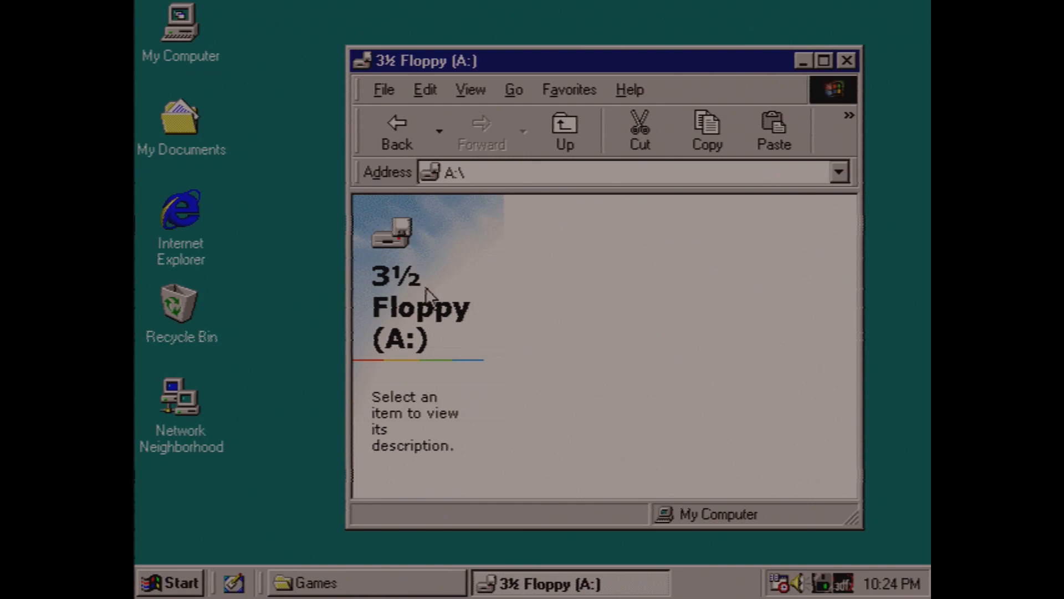
mouse_move(669, 455)
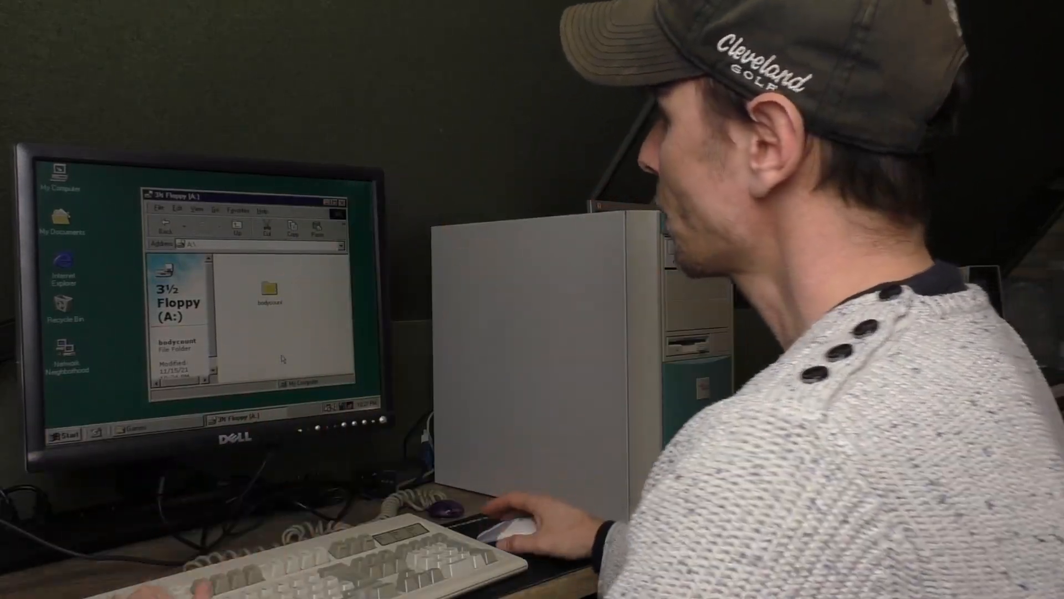
Show the bodycount folder's properties: 19 files totalling 3.85MB.
right_click(638, 279)
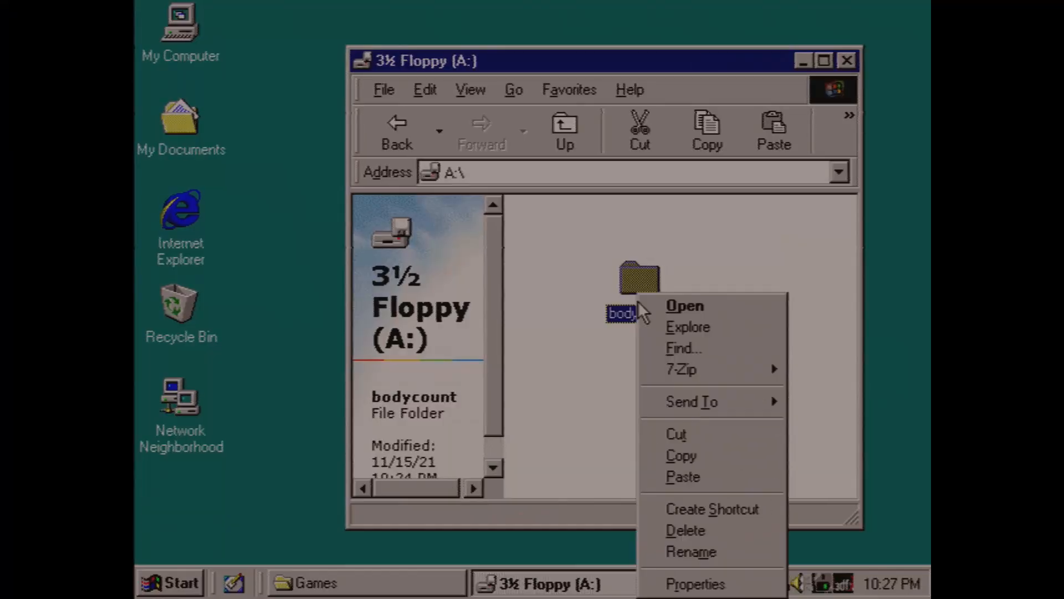
click(696, 583)
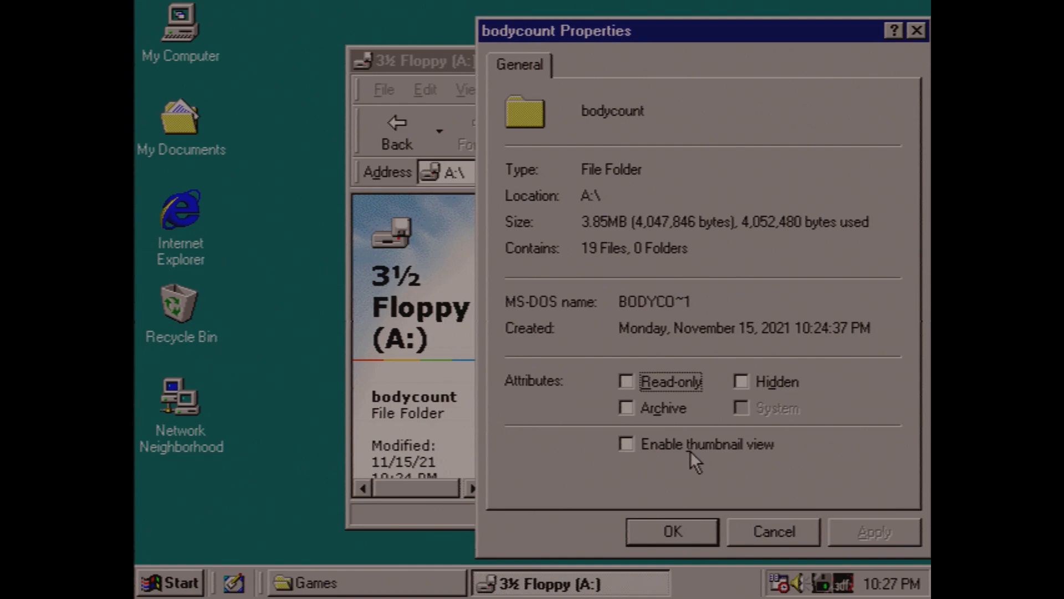
mouse_move(682, 543)
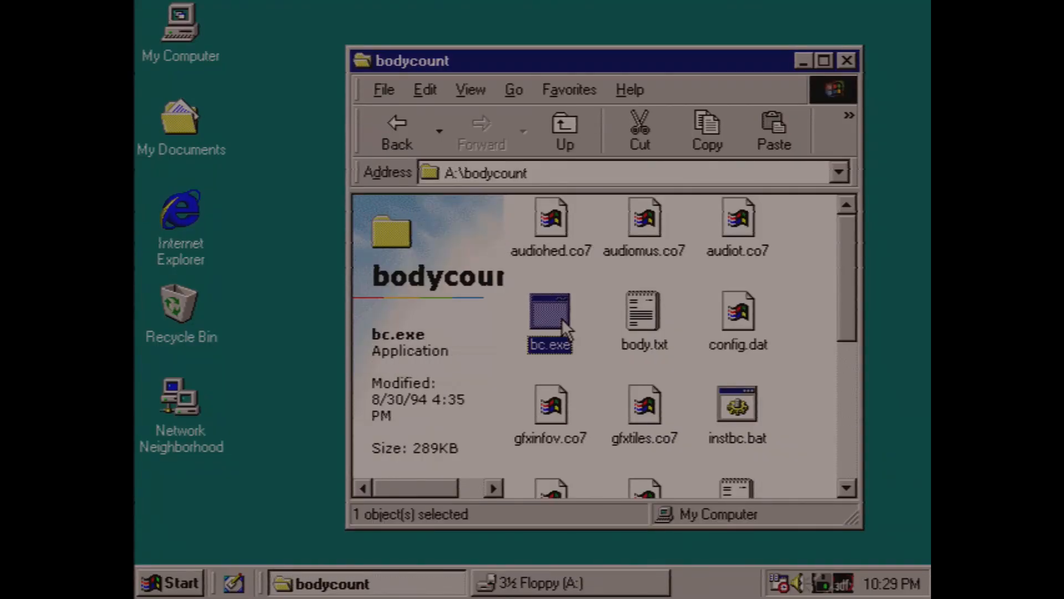
Launch Operation Body Count by running bc.exe from A:\bodycount.
double_click(550, 316)
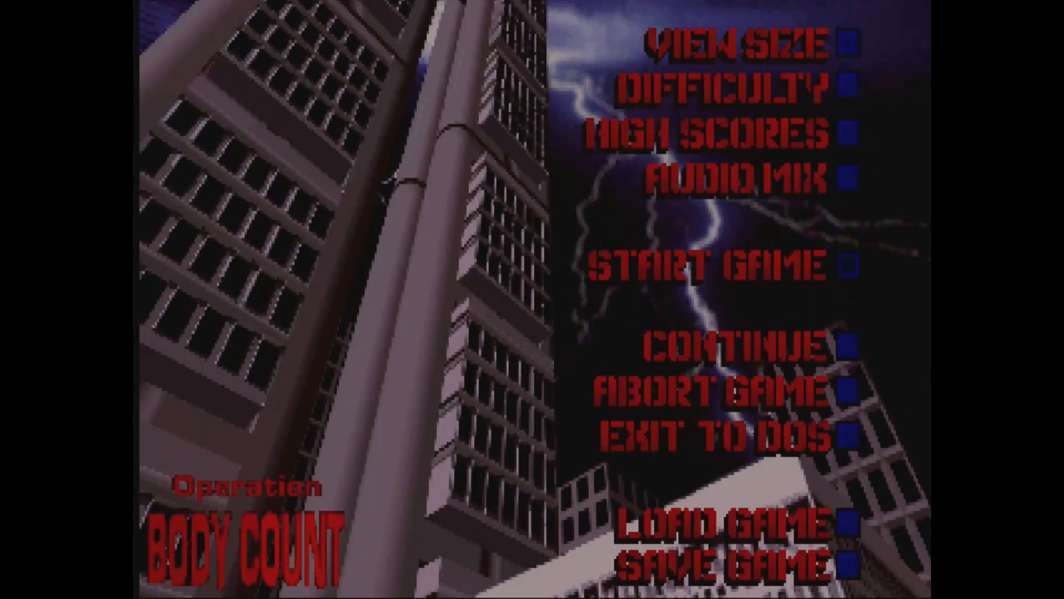